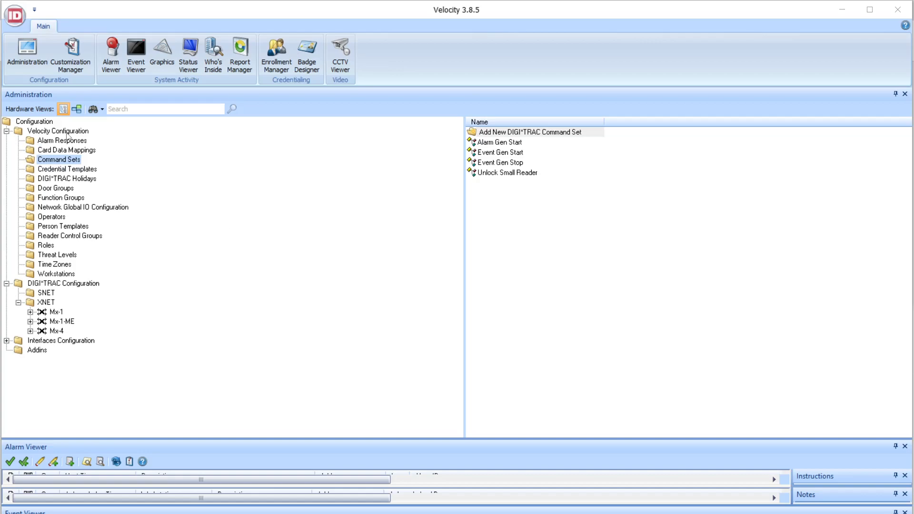
pyautogui.moveTo(66, 164)
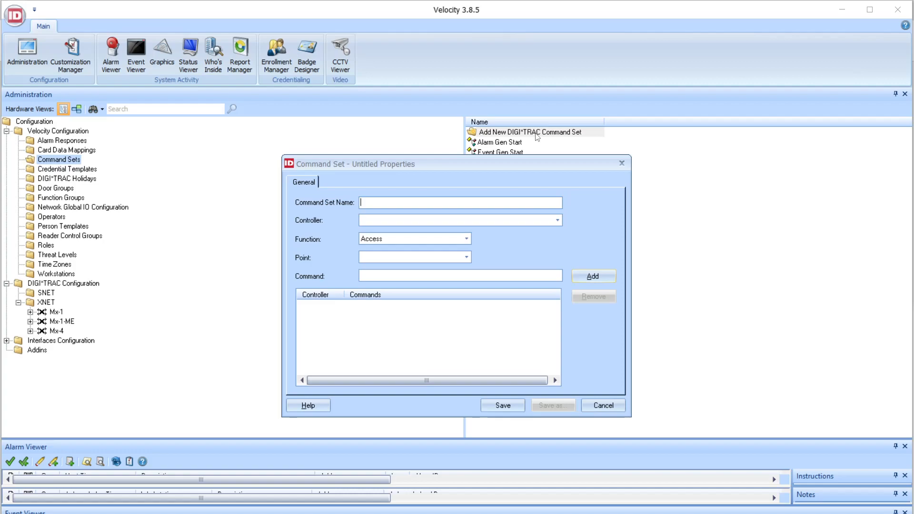
pyautogui.moveTo(415, 164)
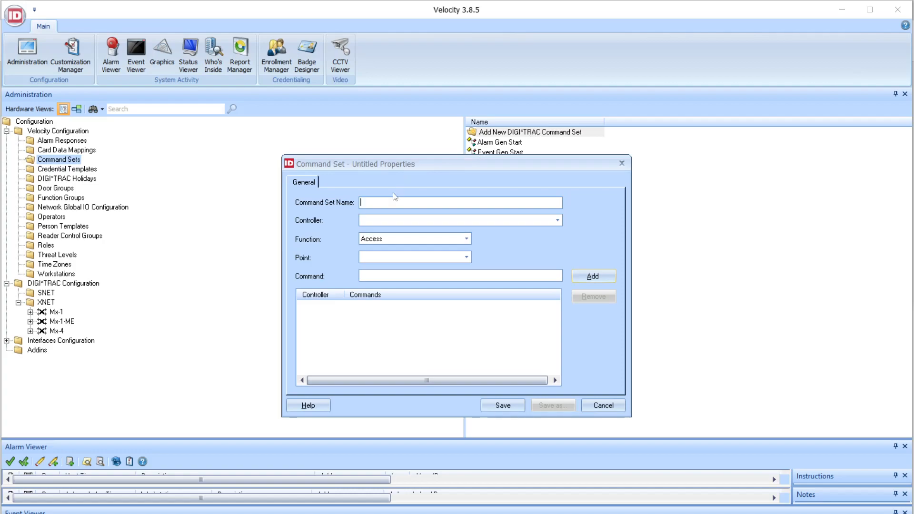
pyautogui.moveTo(374, 204)
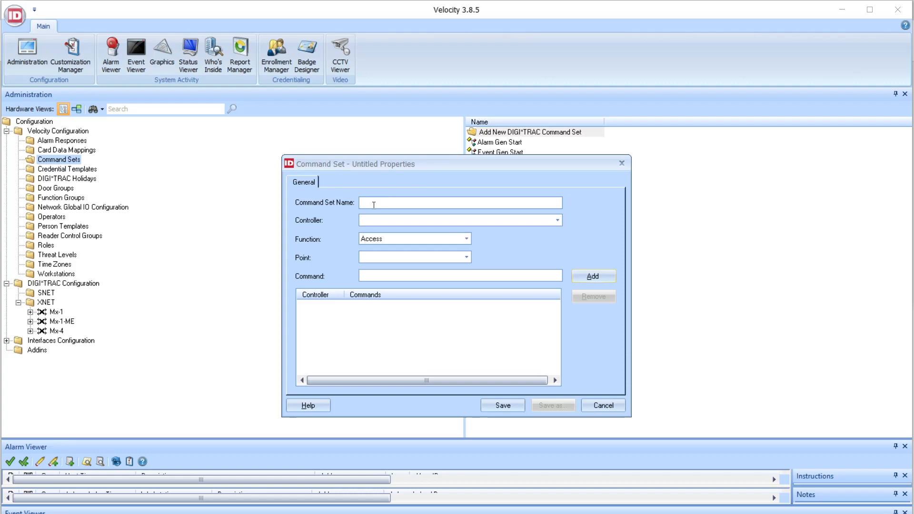
# - Name the set 'Unlock Doors' and add an Mx-4 Unlock command for the Front Door
pyautogui.write('Unlock Doors')
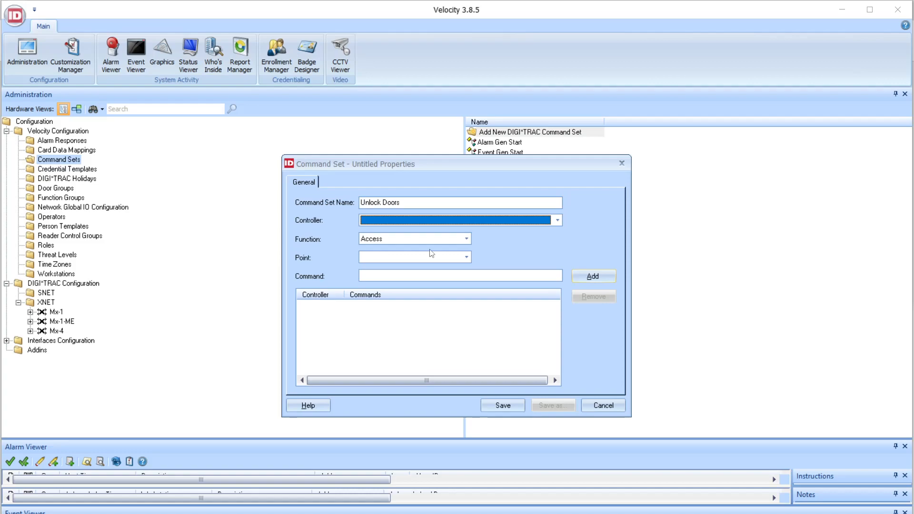
pyautogui.click(554, 220)
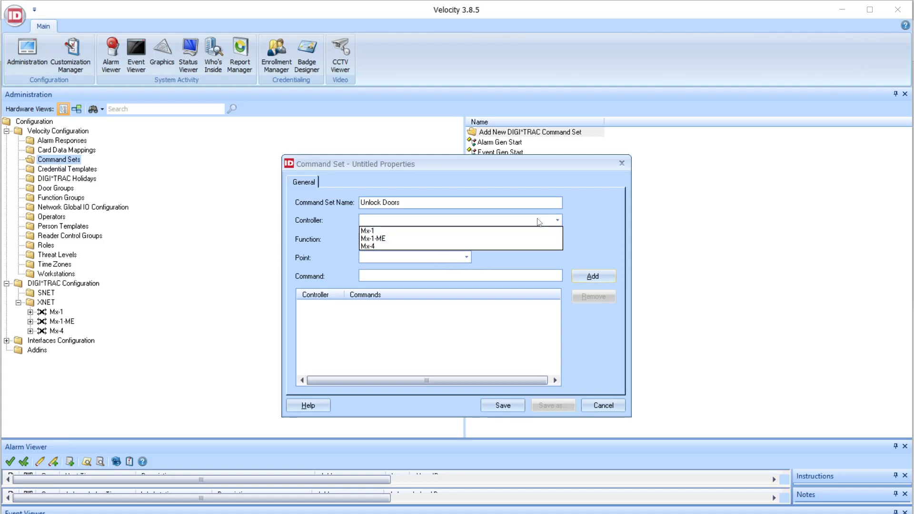
pyautogui.click(367, 246)
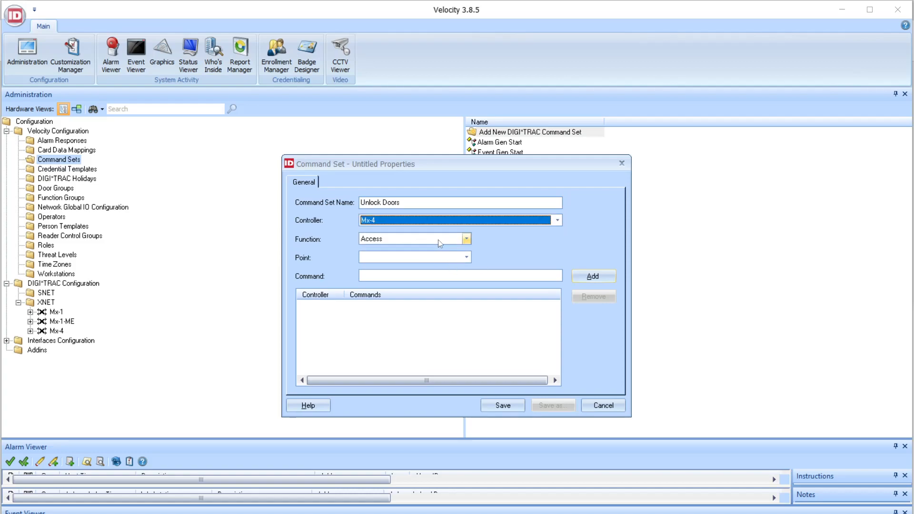
pyautogui.click(465, 238)
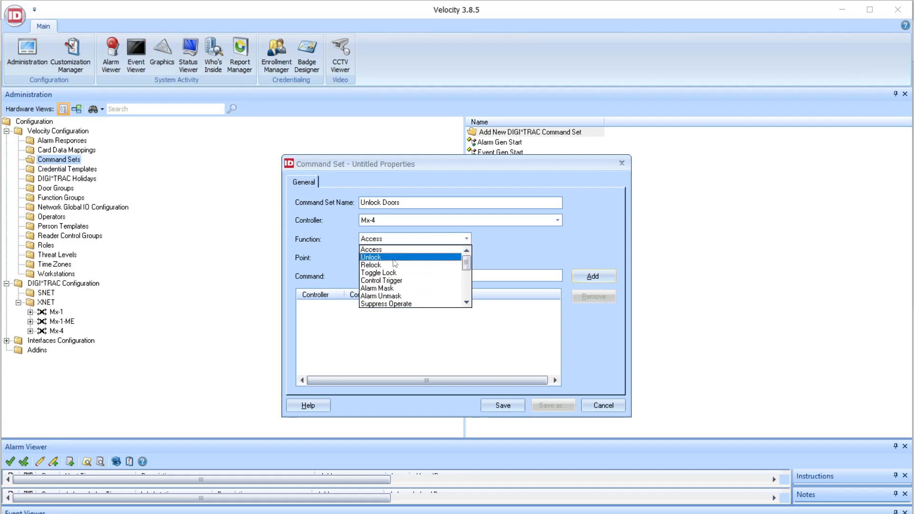
pyautogui.click(371, 257)
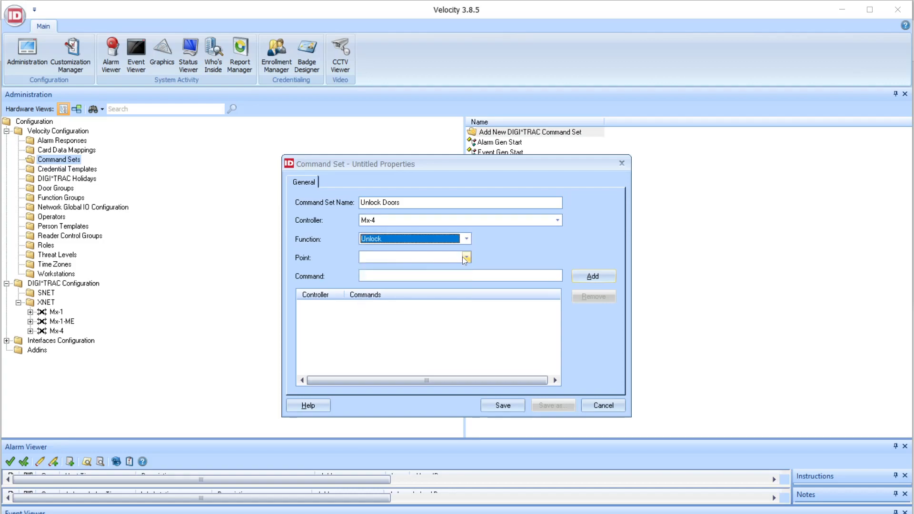
pyautogui.click(465, 257)
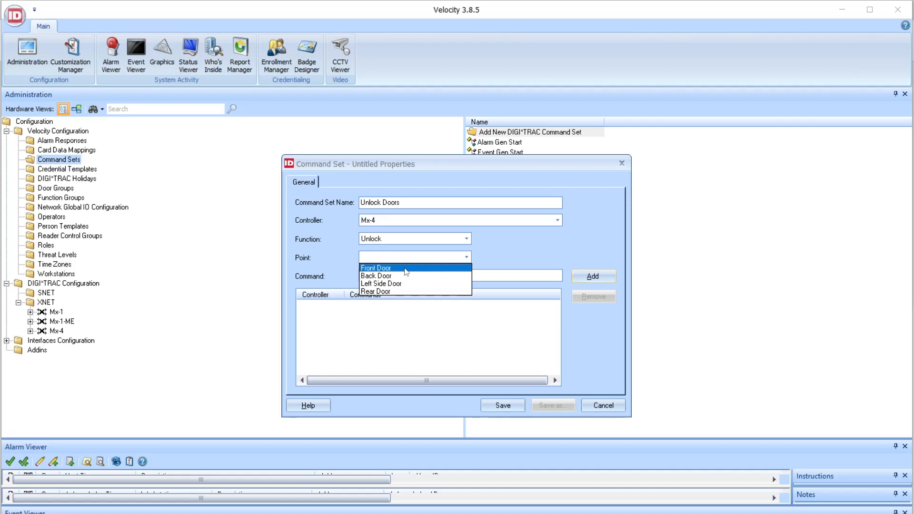
pyautogui.click(376, 267)
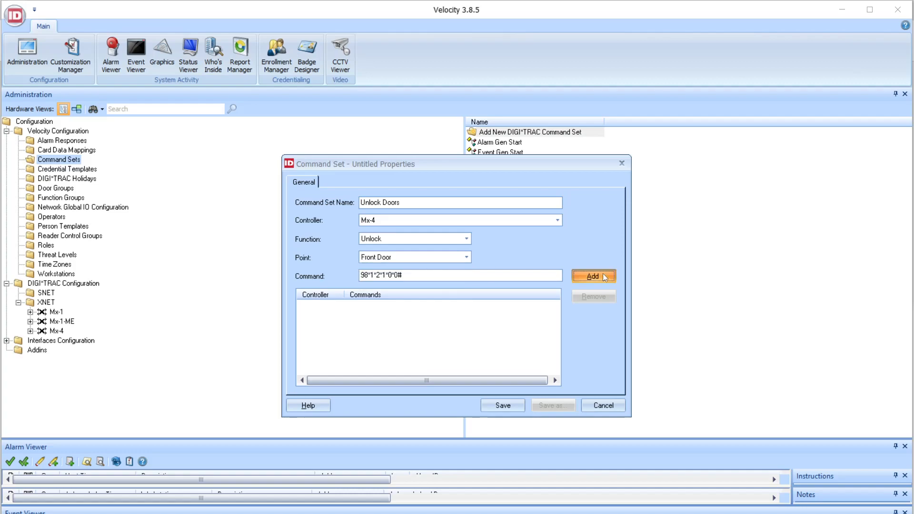
pyautogui.click(593, 276)
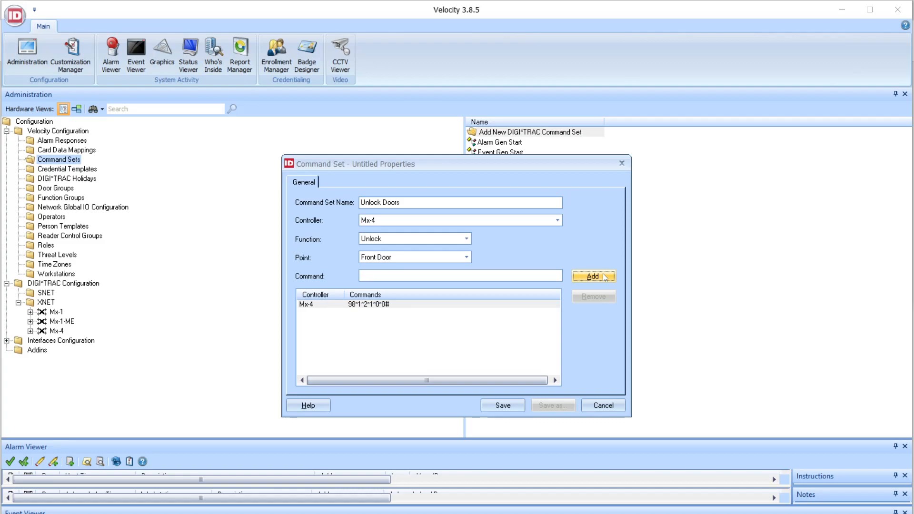
pyautogui.moveTo(501, 257)
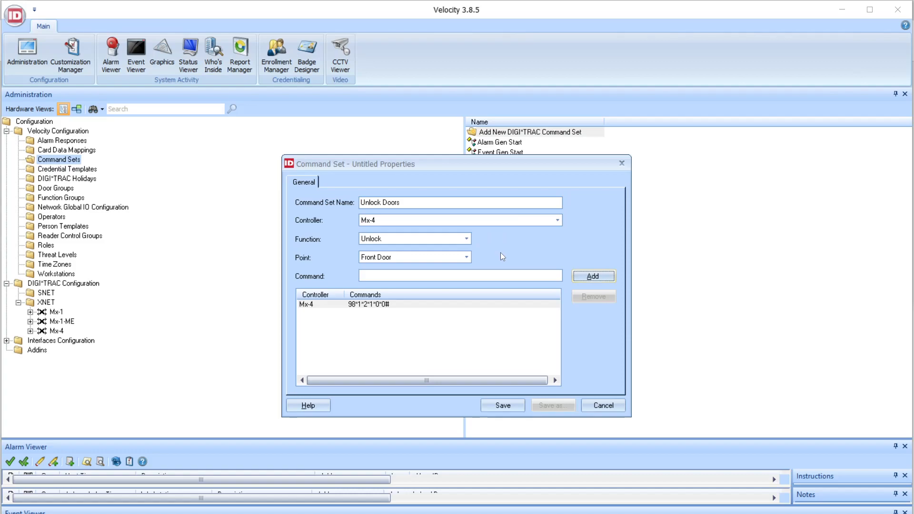
# - Add an Mx-4 Unlock command for the Back Door (98*1*2*2*0*0#)
pyautogui.click(471, 257)
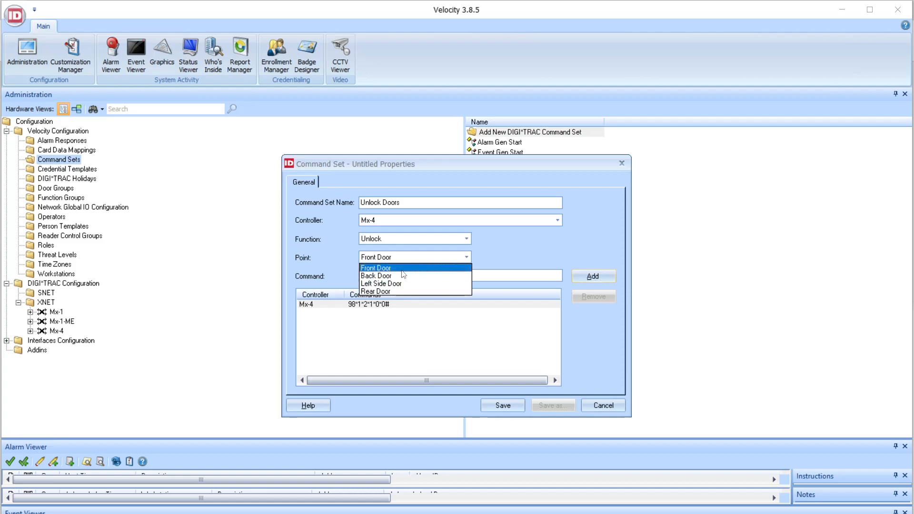
pyautogui.click(376, 275)
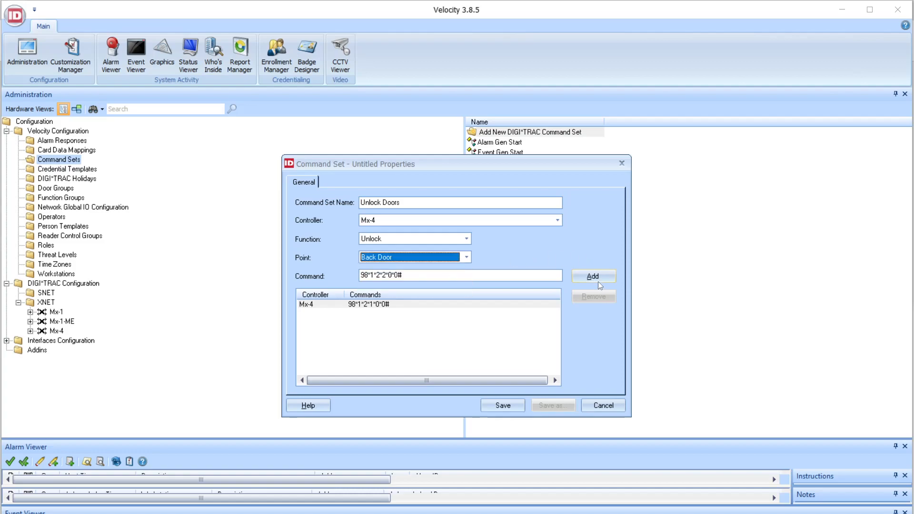
pyautogui.click(592, 275)
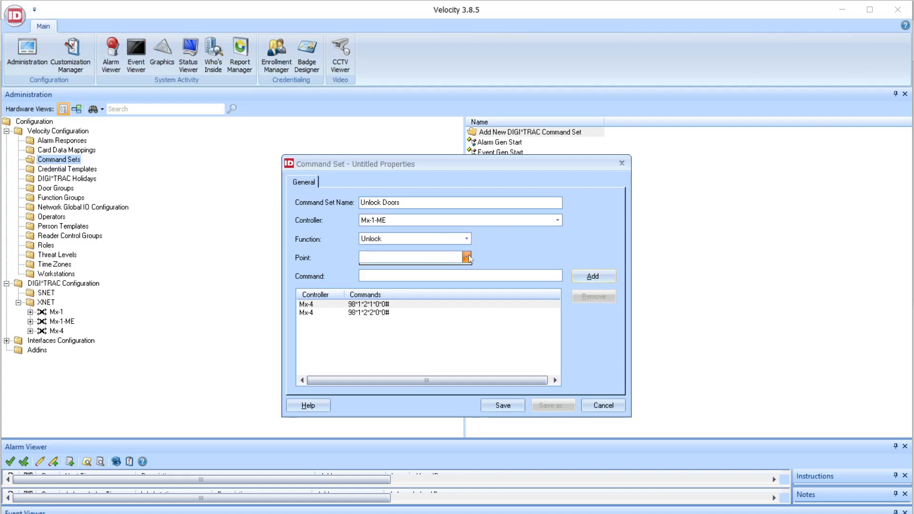
# - Add an Mx-1-ME Unlock command for the Barn Door as the third command
pyautogui.click(467, 257)
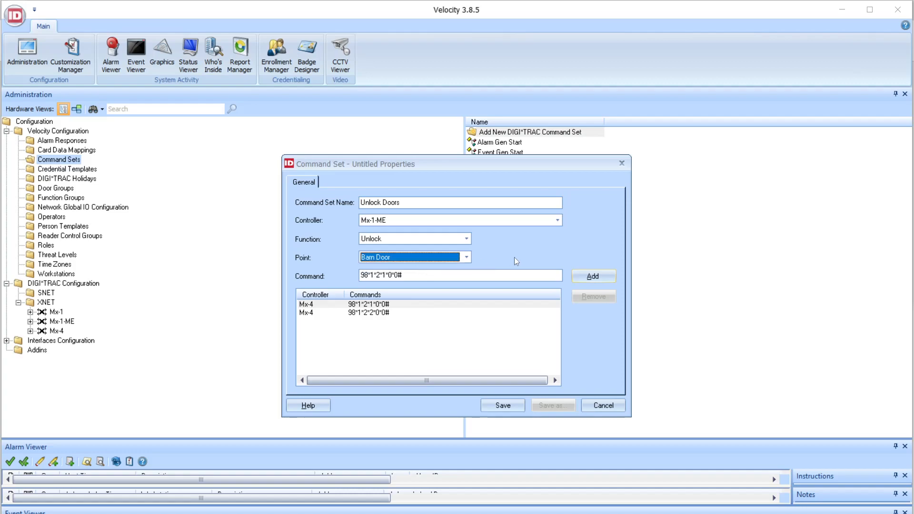
pyautogui.moveTo(449, 197)
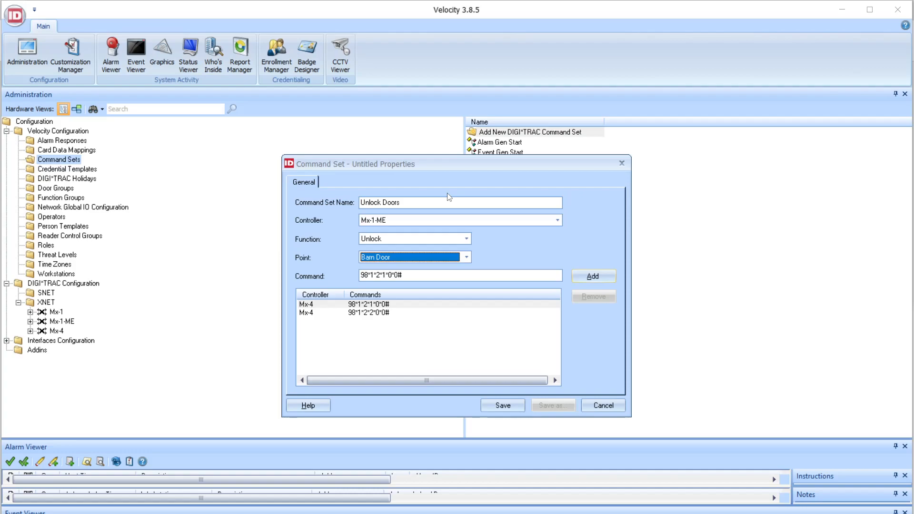
pyautogui.moveTo(635, 335)
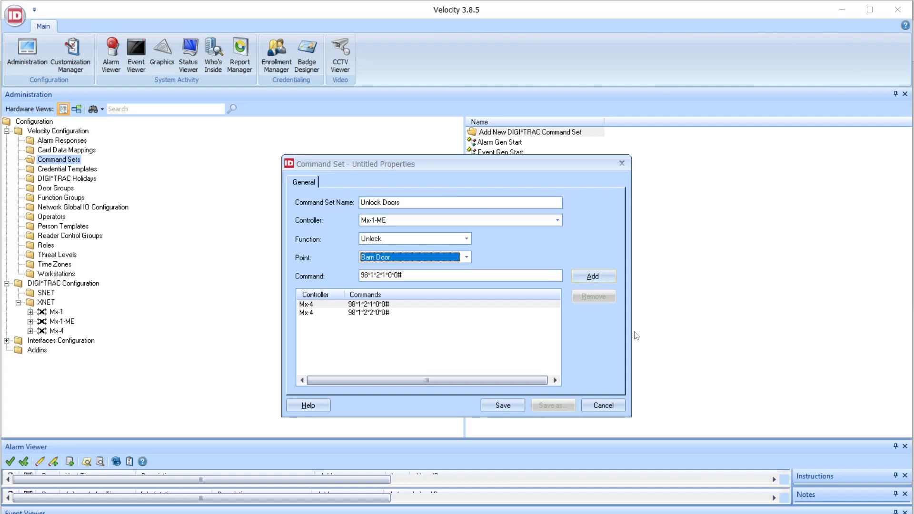
pyautogui.click(592, 276)
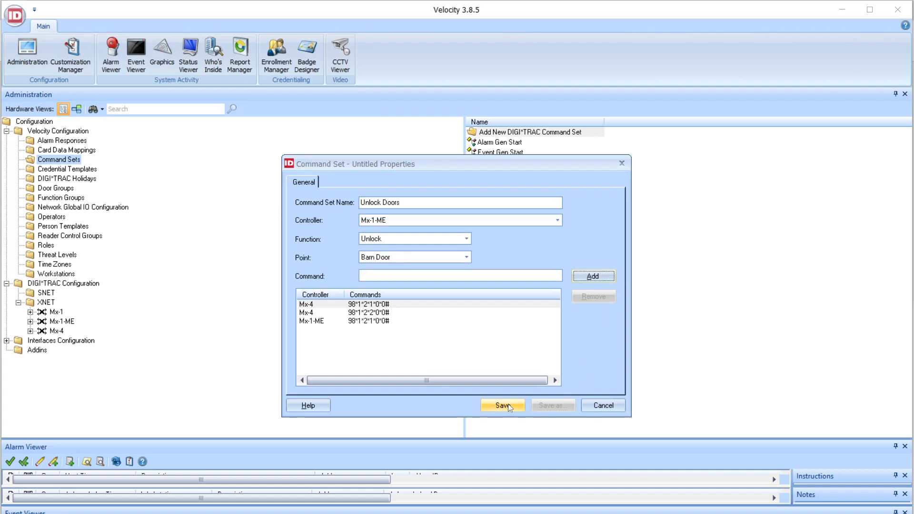
# - Save the Unlock Doors set and bring up its actions menu in Command Sets
pyautogui.click(499, 405)
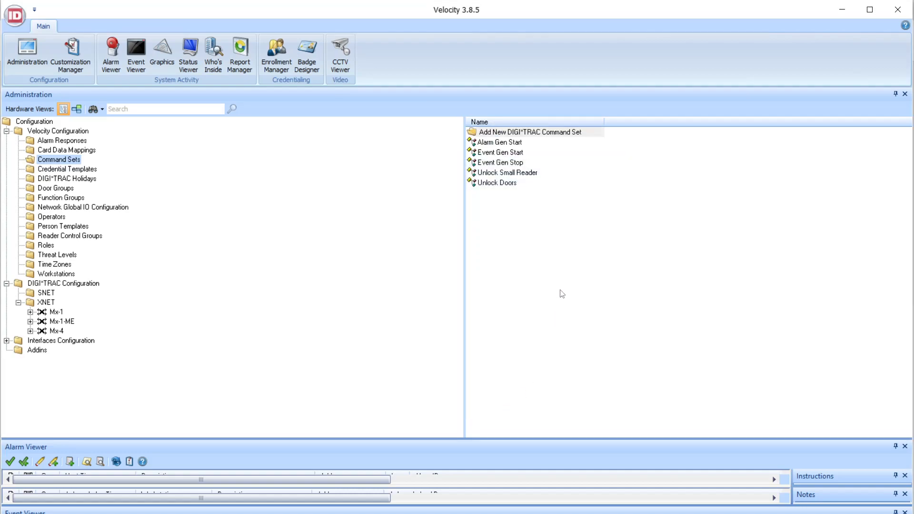
pyautogui.moveTo(499, 188)
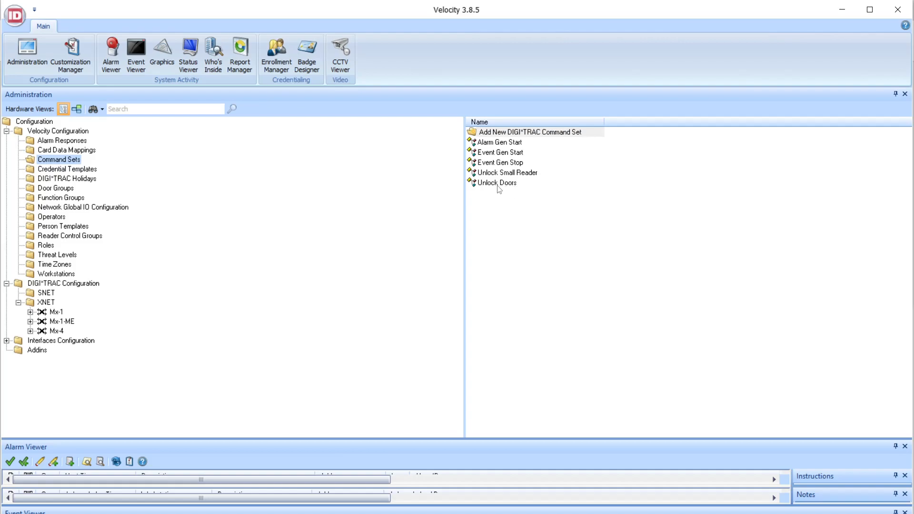
pyautogui.moveTo(516, 187)
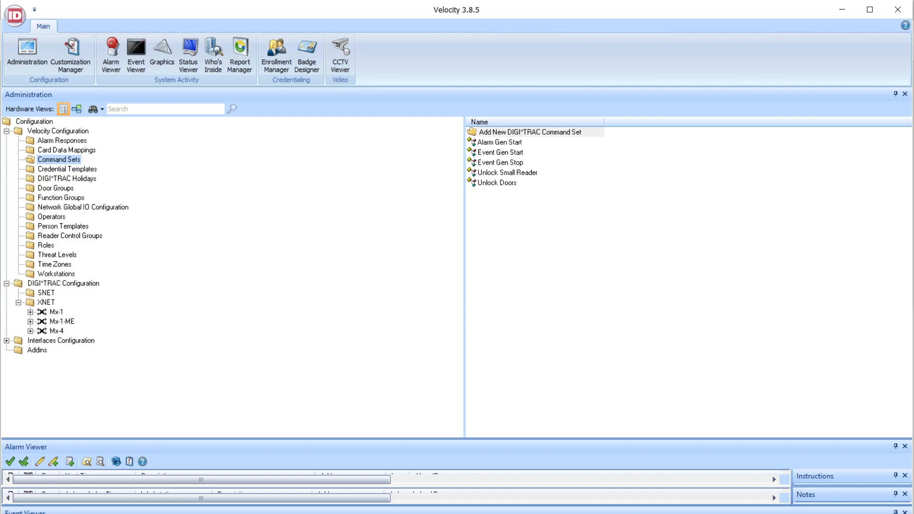
pyautogui.moveTo(561, 236)
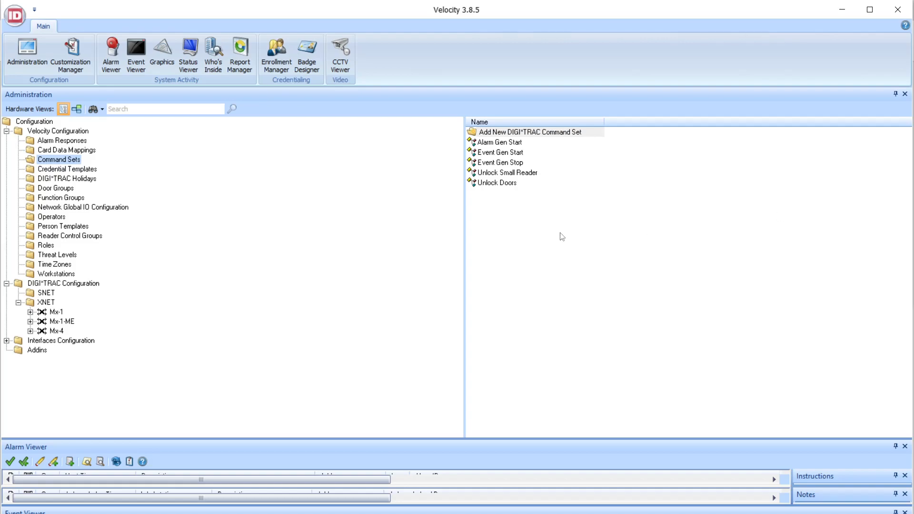
pyautogui.rightClick(499, 183)
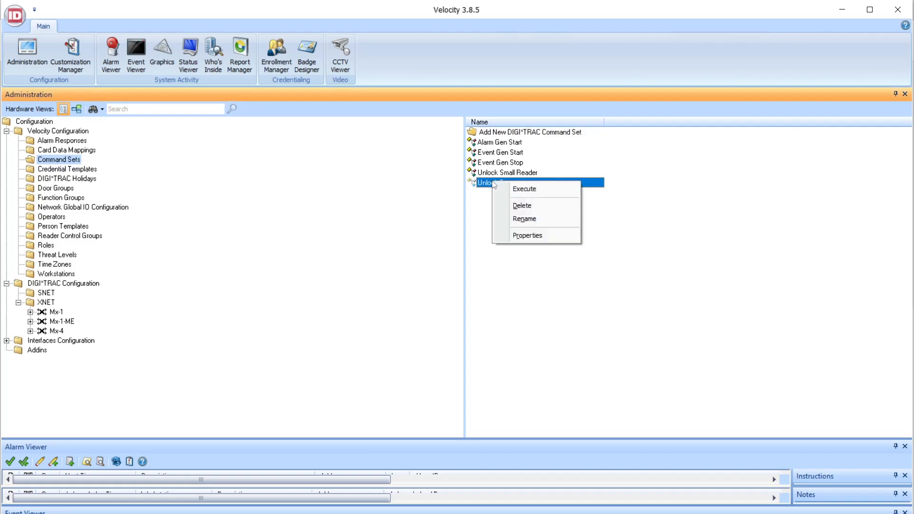
pyautogui.moveTo(523, 189)
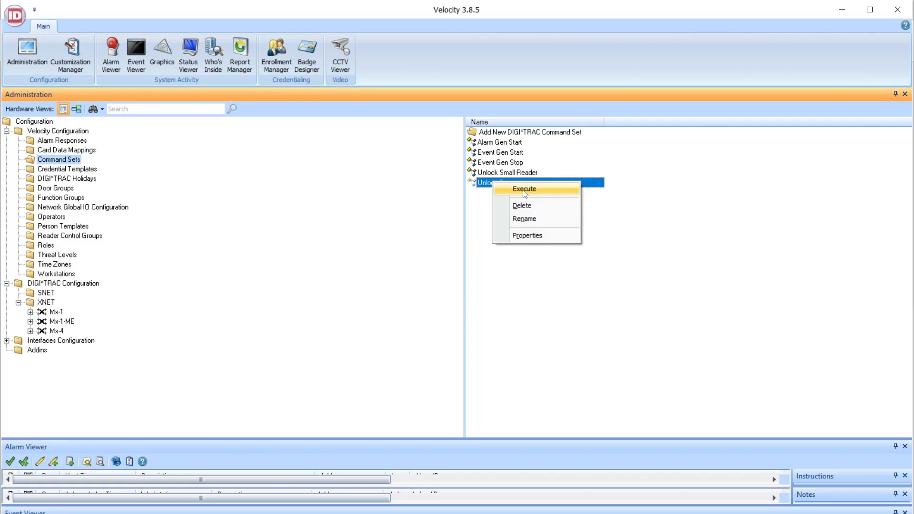